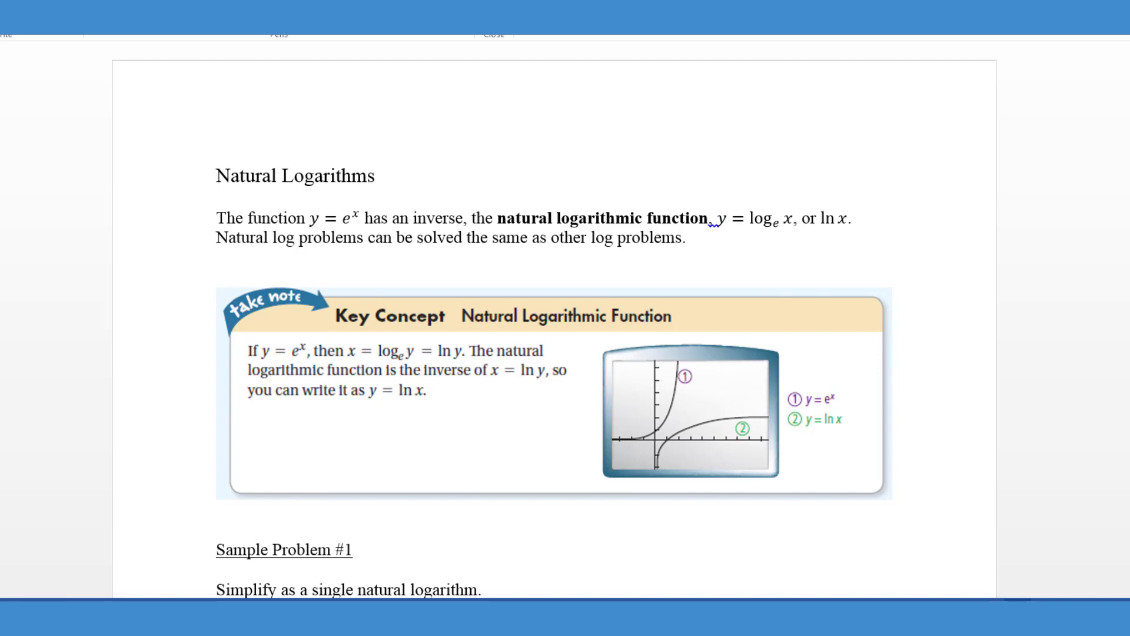
{"action": "mouse_move", "coordinate": [640, 102]}
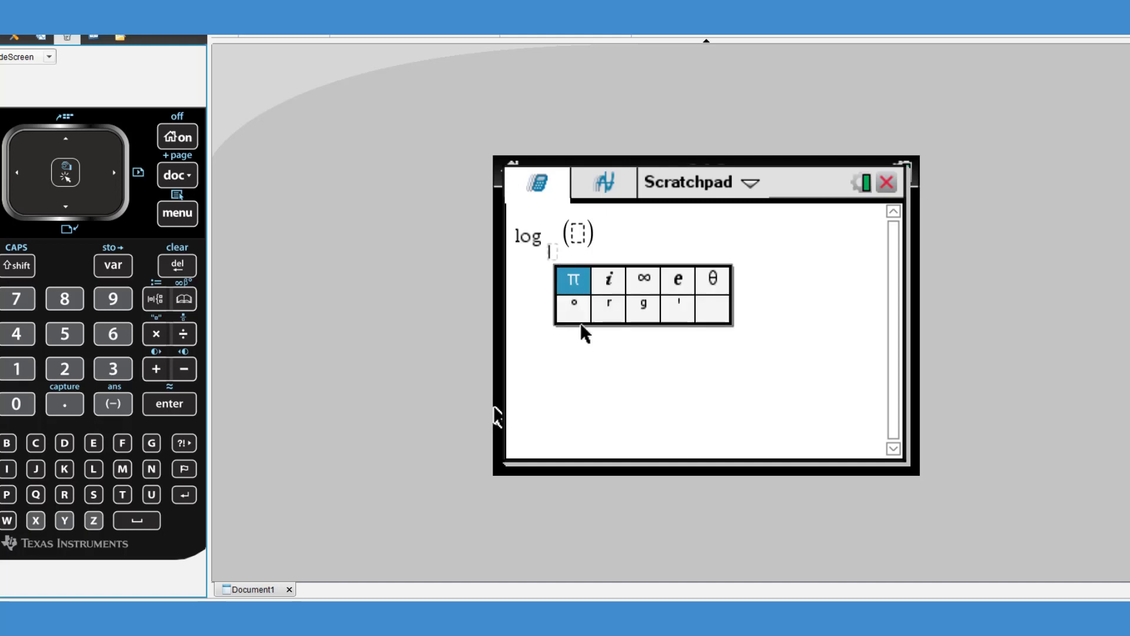
Evaluate log base e of 15 on the Scratchpad, getting 2.70805, and start an ln expression
{"action": "left_click", "coordinate": [677, 280]}
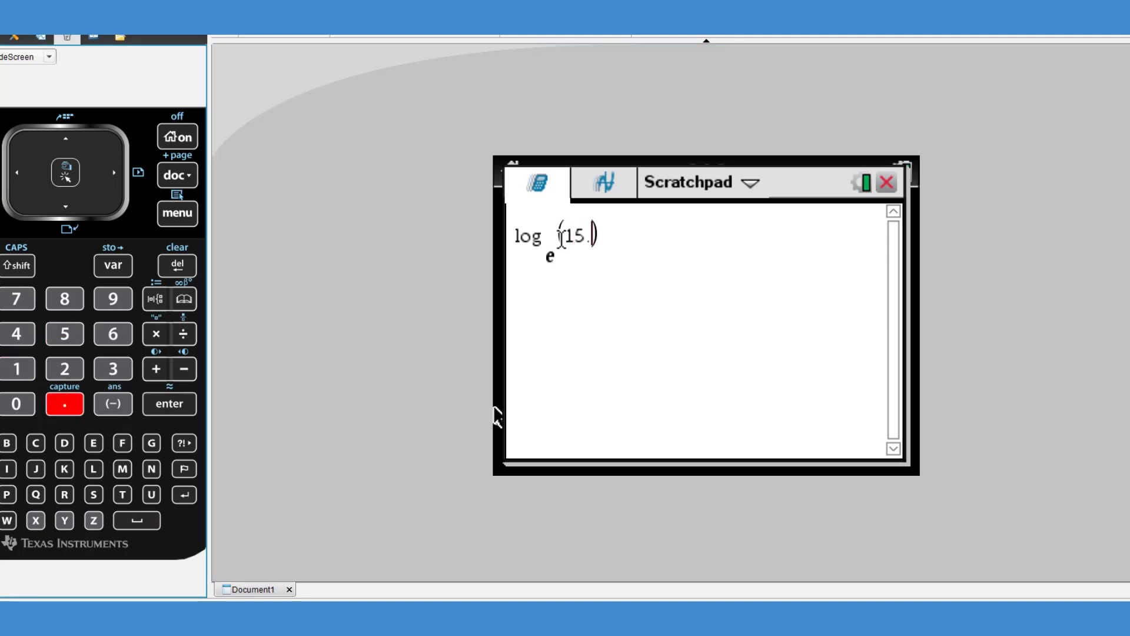
{"action": "left_click", "coordinate": [169, 404]}
{"action": "type", "text": "ln()"}
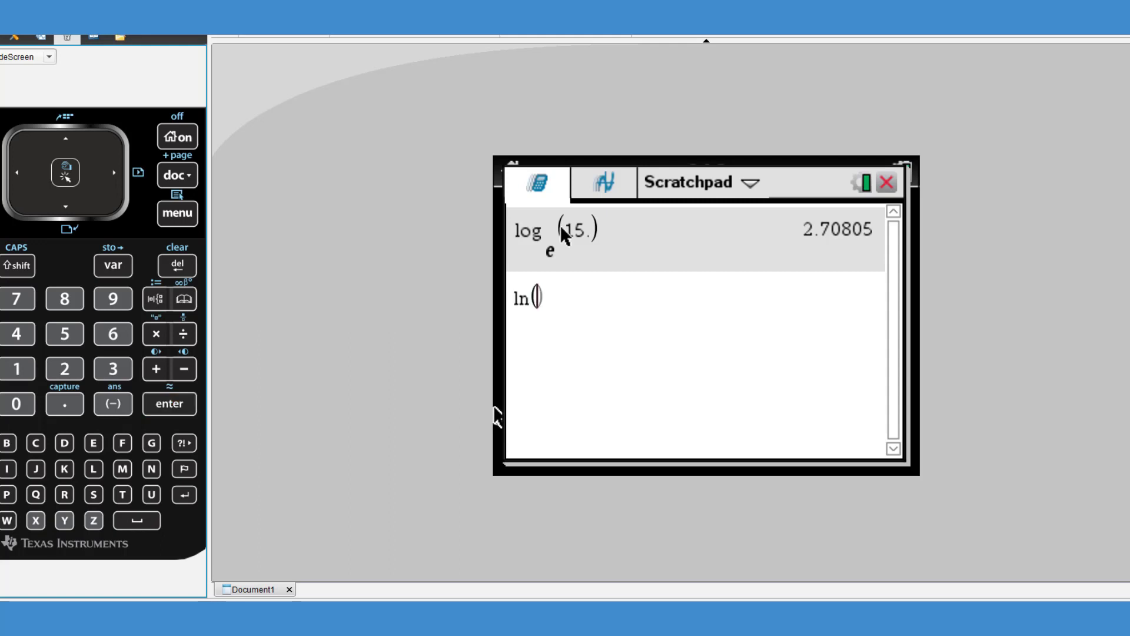
{"action": "left_click", "coordinate": [169, 404]}
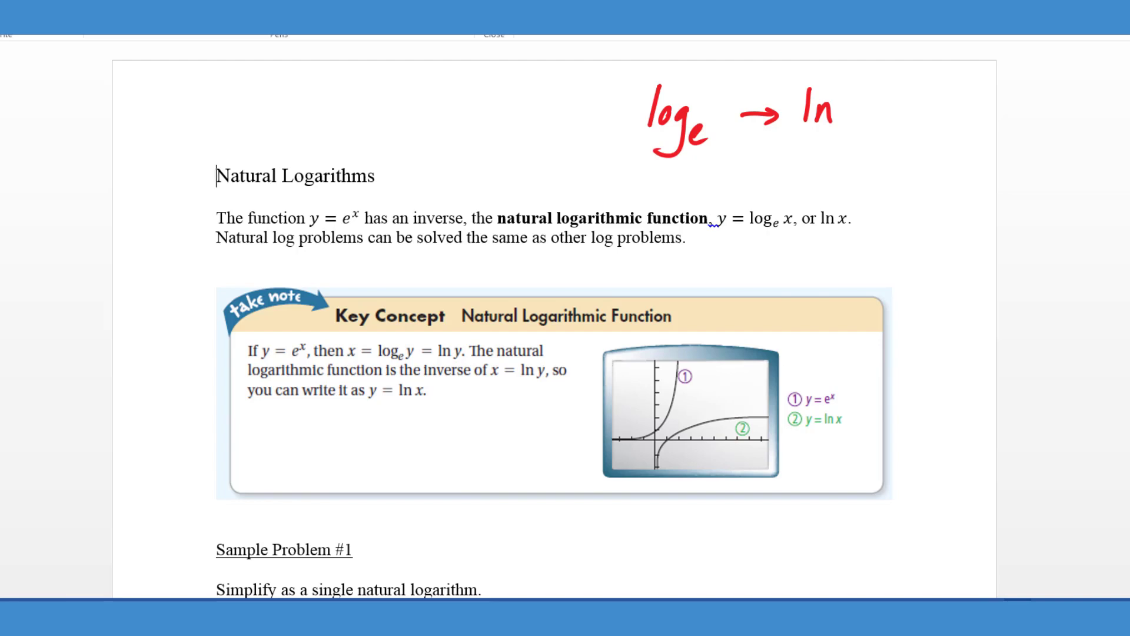
{"action": "scroll", "scroll_direction": "down", "scroll_amount": 3}
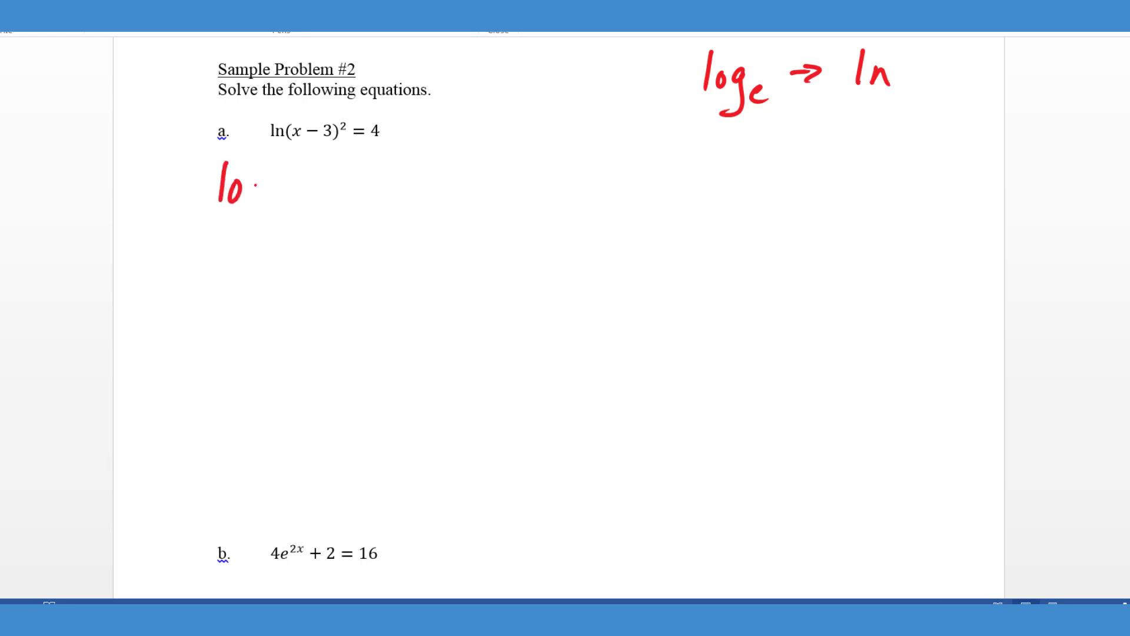
Write log_e(x−3)² = 4 under part a, draw blue arrows linking base e to 4, and continue
{"action": "left_click_drag", "start_coordinate": [245, 184], "coordinate": [282, 216]}
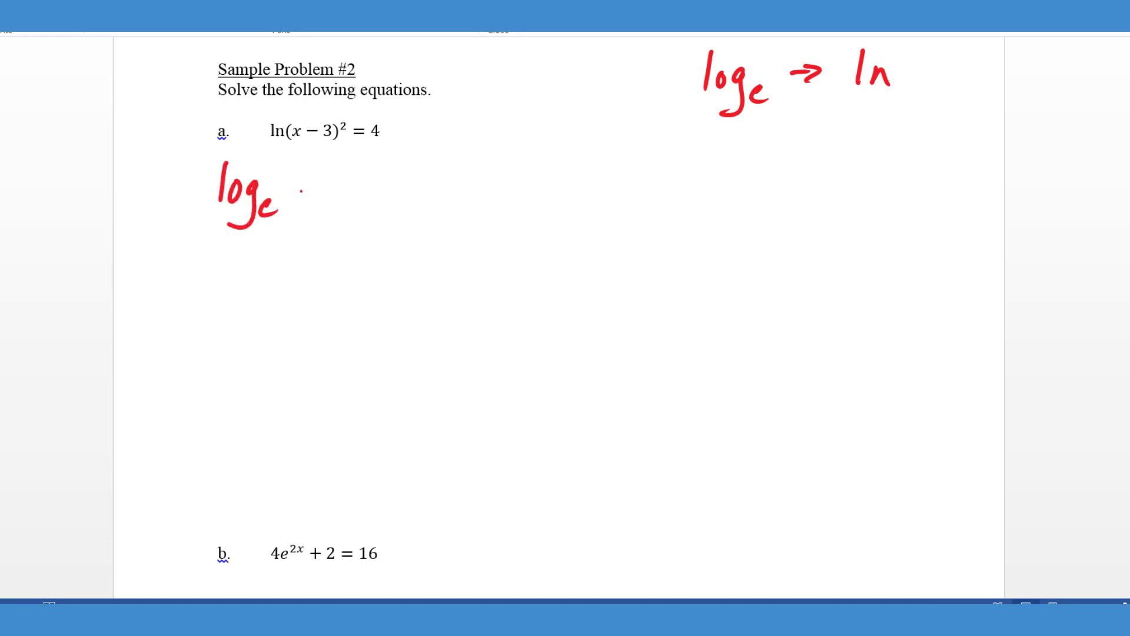
{"action": "left_click_drag", "start_coordinate": [289, 186], "coordinate": [360, 186]}
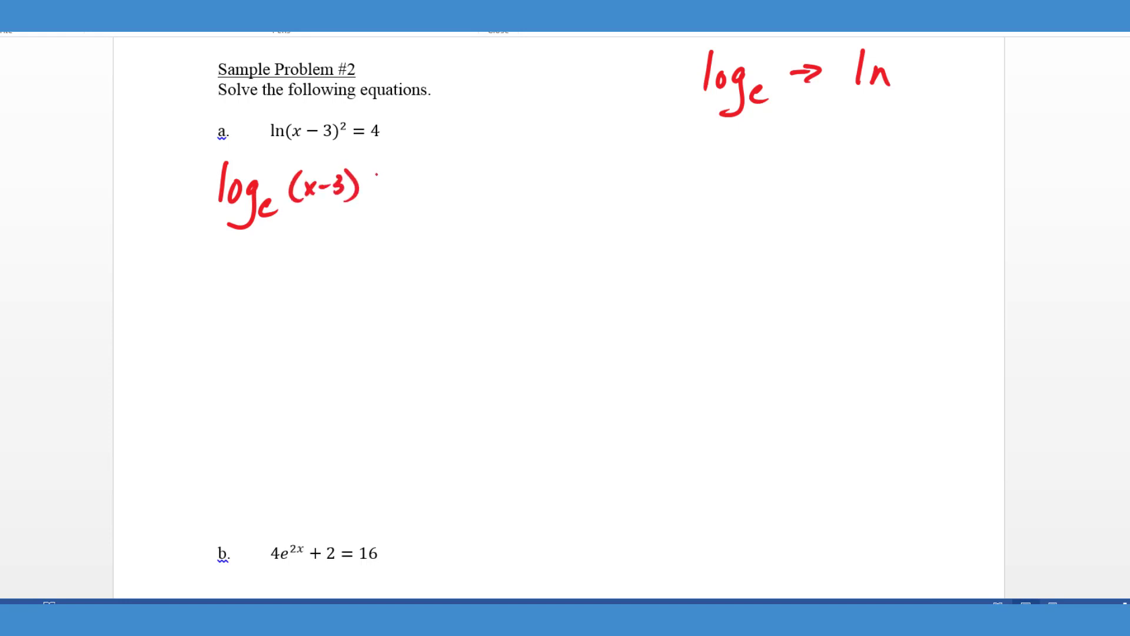
{"action": "left_click_drag", "start_coordinate": [364, 180], "coordinate": [429, 180]}
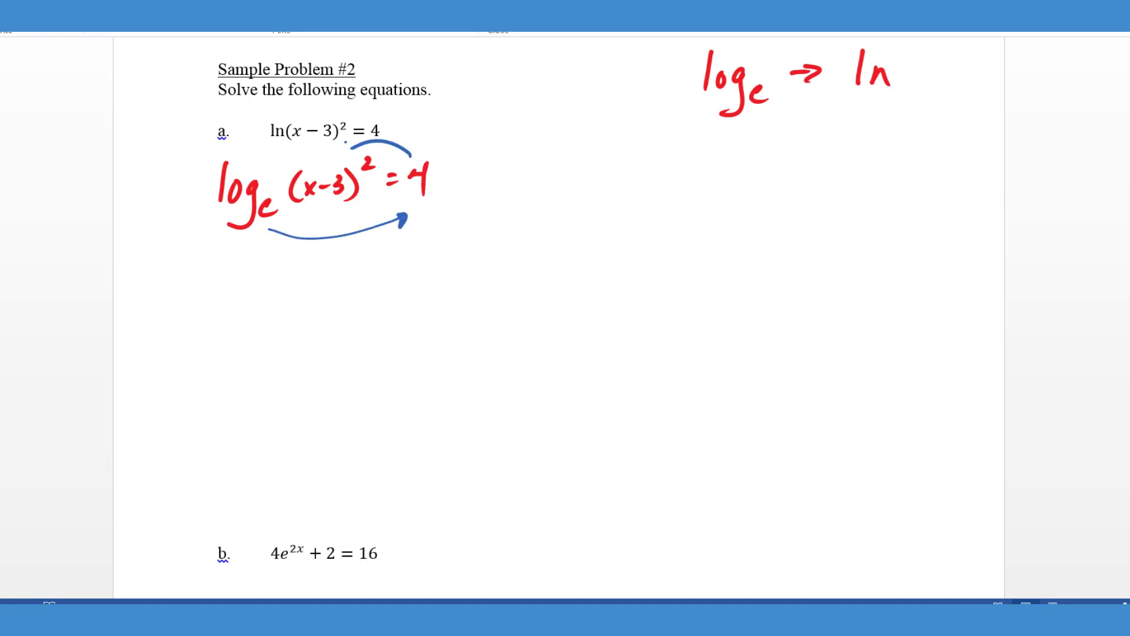
{"action": "left_click_drag", "start_coordinate": [411, 151], "coordinate": [339, 148]}
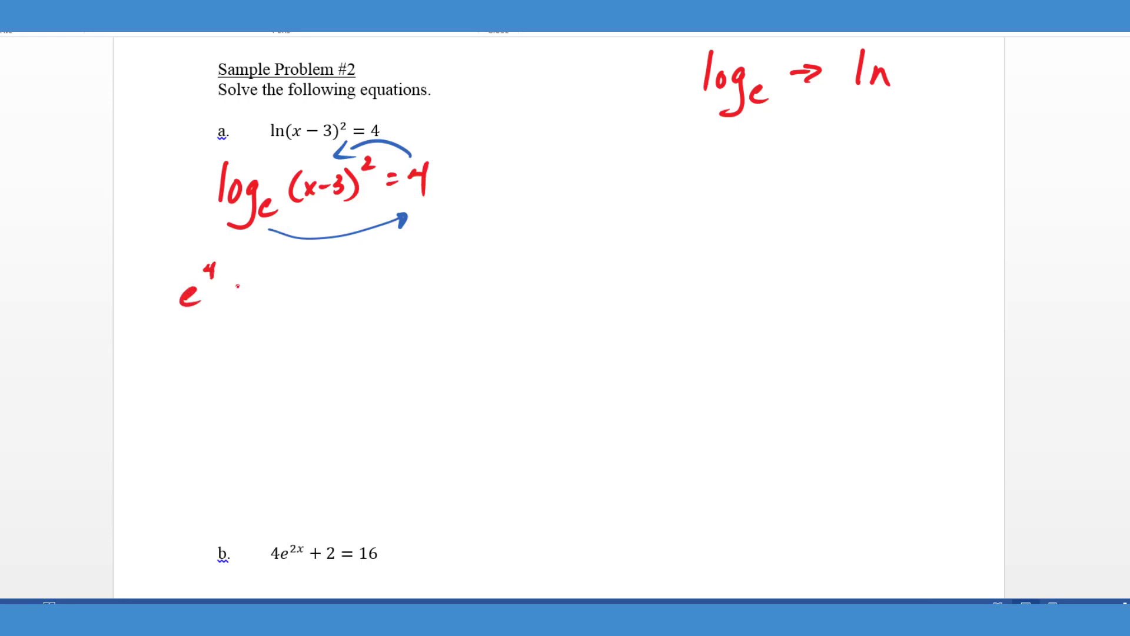
{"action": "left_click_drag", "start_coordinate": [238, 285], "coordinate": [354, 285]}
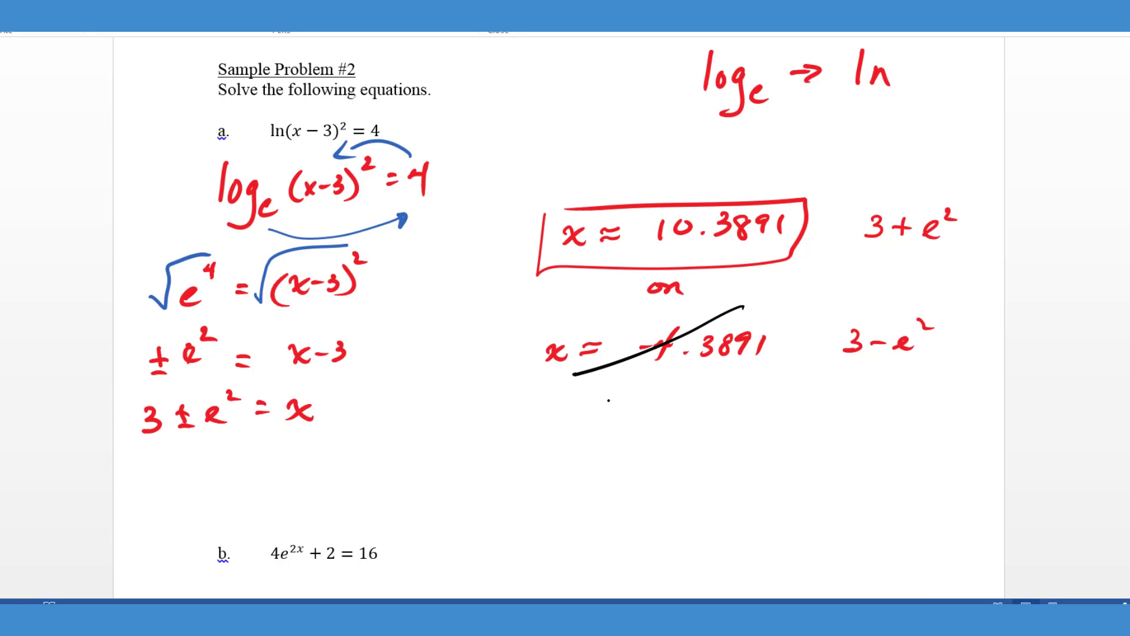
Scroll down to bring problem 2b into view
{"action": "scroll", "scroll_direction": "down", "scroll_amount": 3}
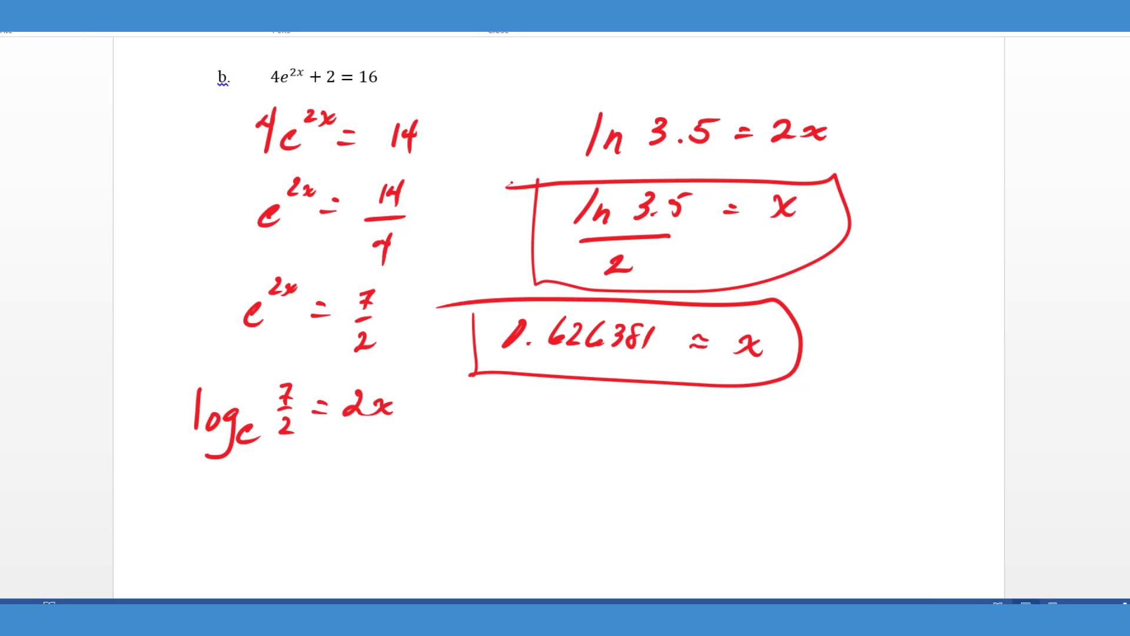
Scroll down to show Sample Problem #3 (ln x² = ln 3x) and Problem #4
{"action": "scroll", "scroll_direction": "down", "scroll_amount": 3}
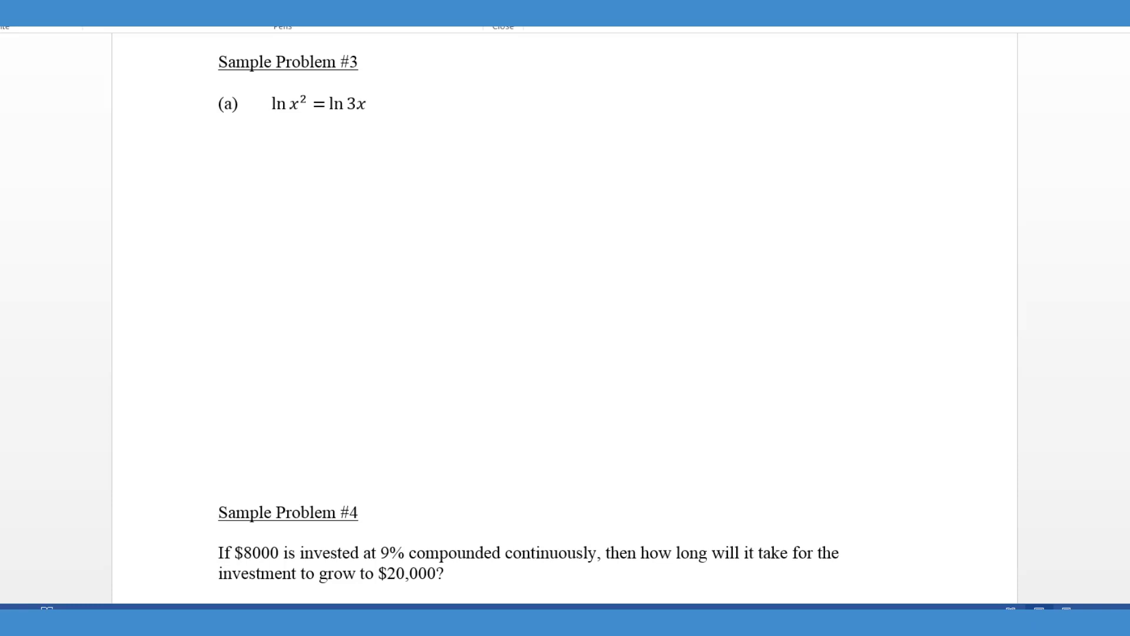
Write x² = 3x in ink under problem 3a
{"action": "left_click", "coordinate": [267, 157]}
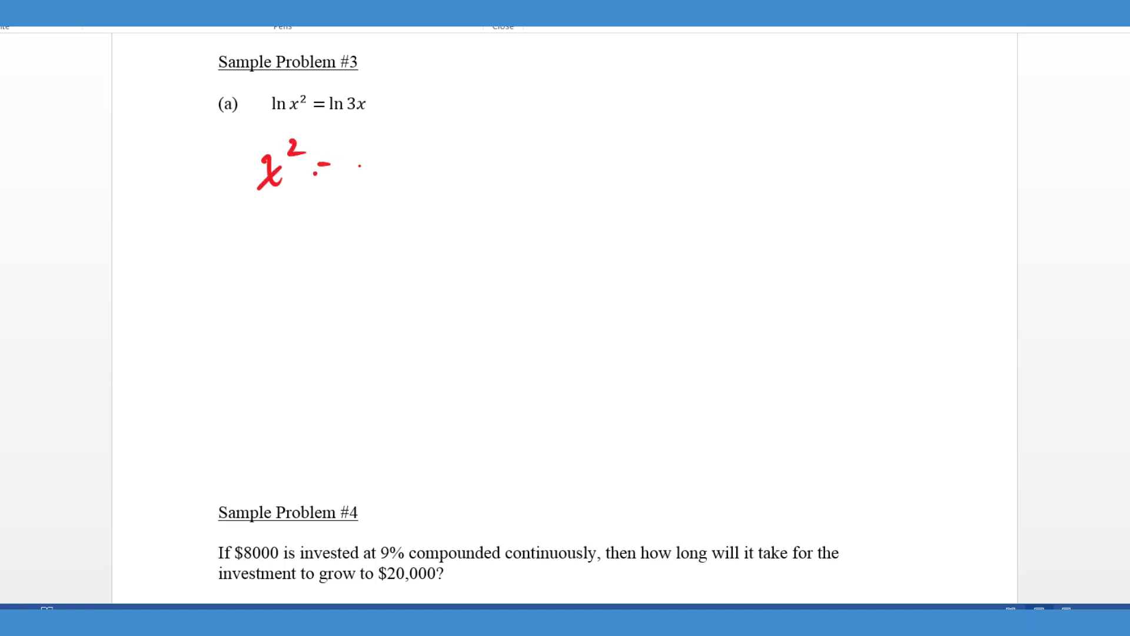
{"action": "left_click_drag", "start_coordinate": [317, 169], "coordinate": [422, 169]}
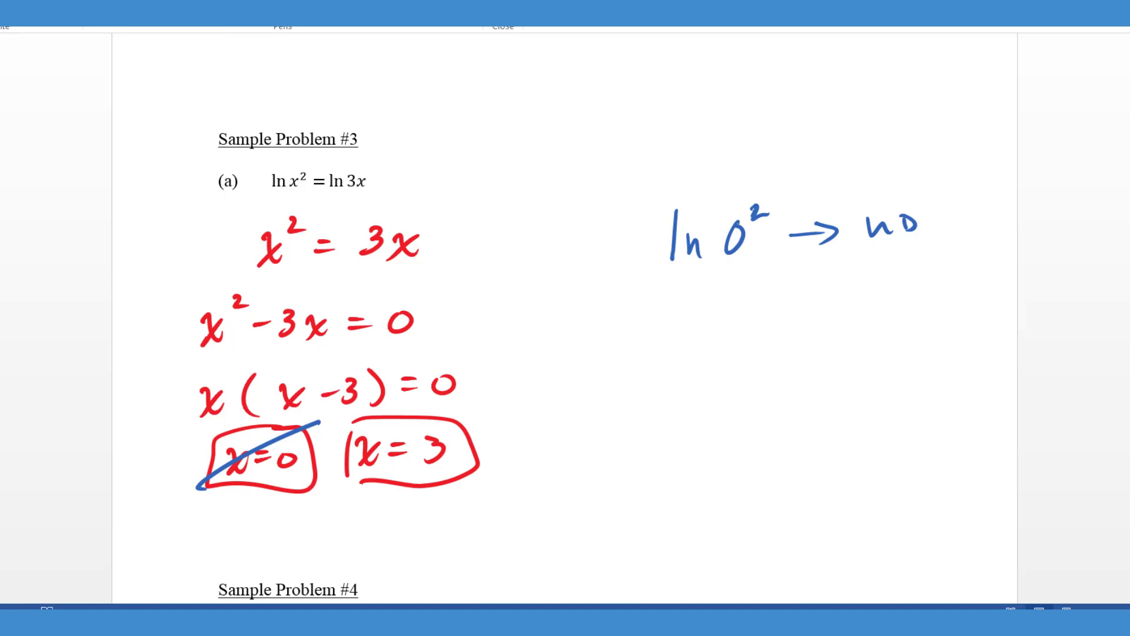
Scroll to Sample Problem #4 and write A = Pe^rt in red ink beneath it
{"action": "scroll", "scroll_direction": "down", "scroll_amount": 3}
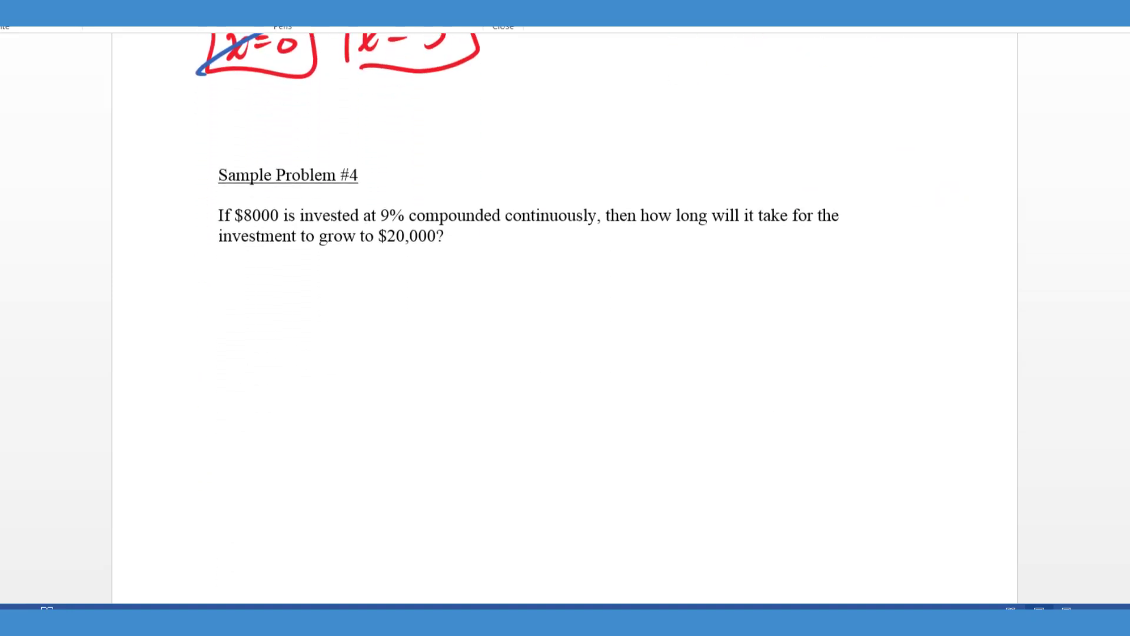
{"action": "scroll", "scroll_direction": "up", "scroll_amount": 3}
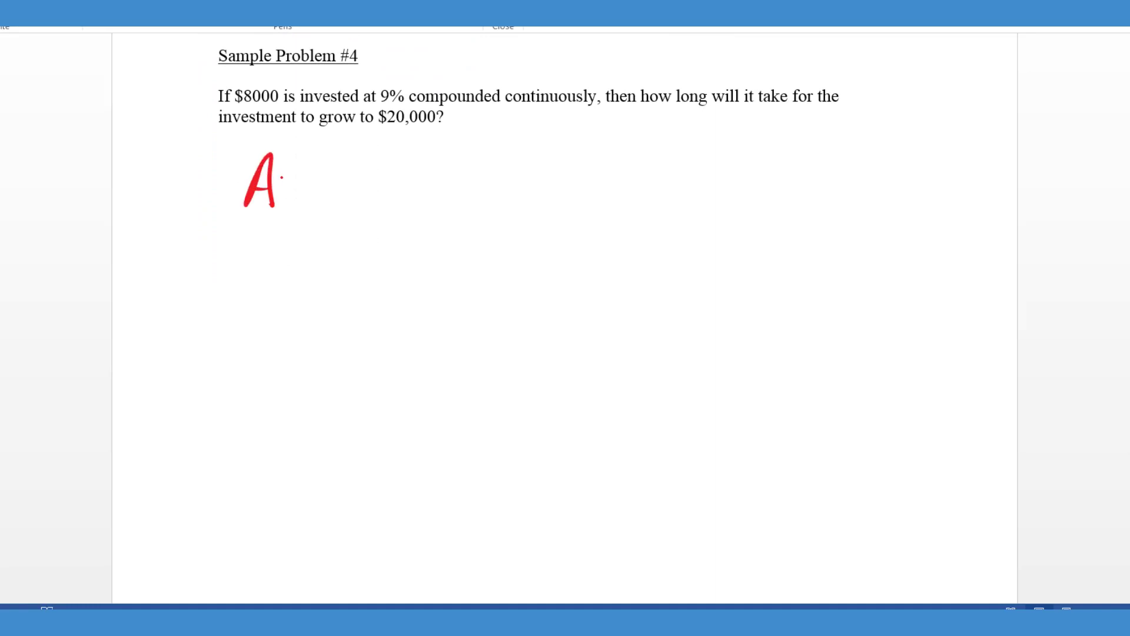
{"action": "left_click_drag", "start_coordinate": [288, 180], "coordinate": [415, 166]}
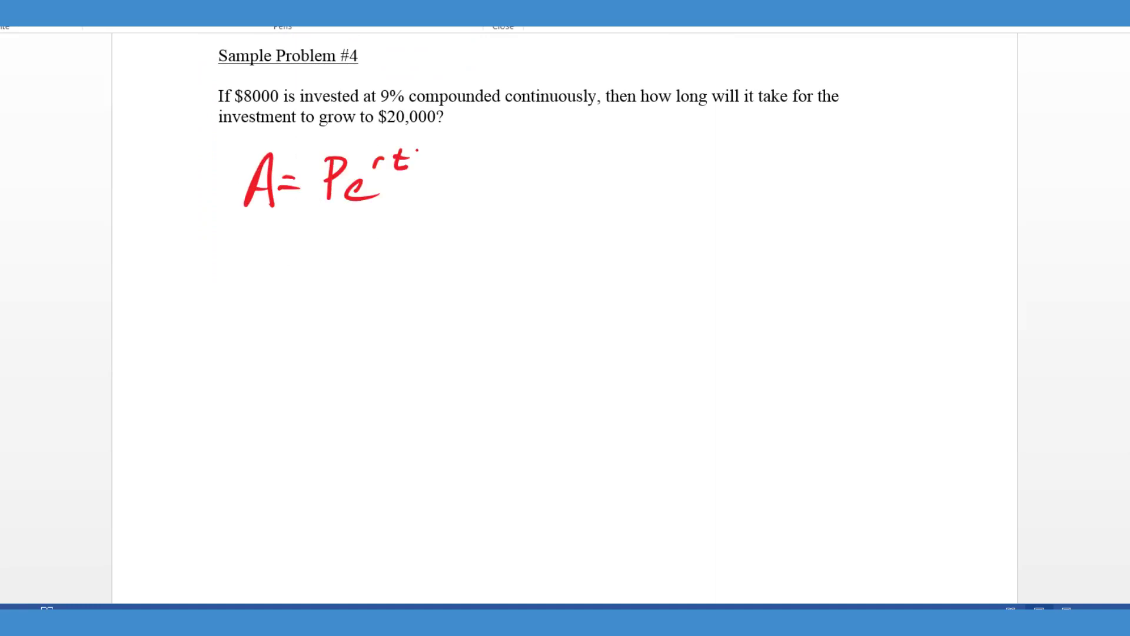